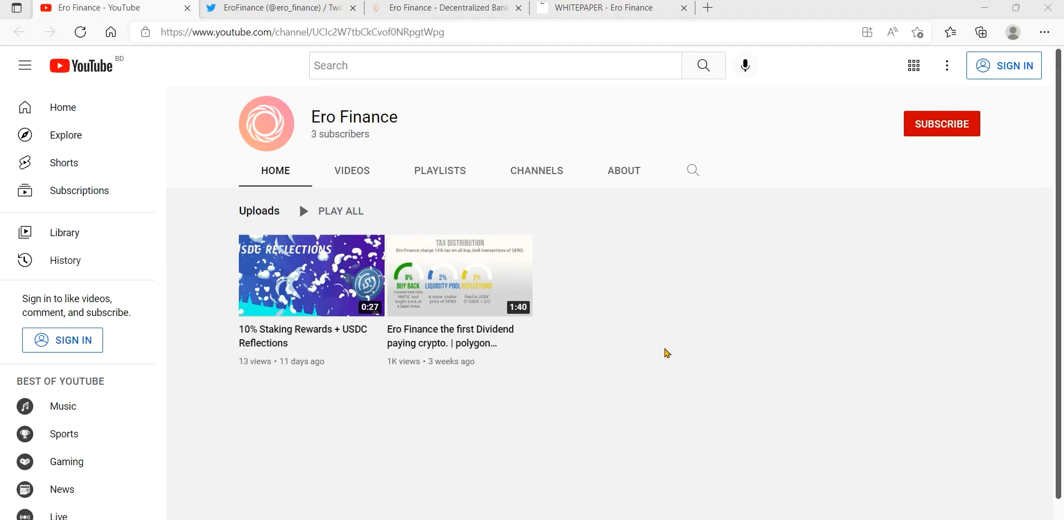
{"action": "mouse_move", "coordinate": [645, 361]}
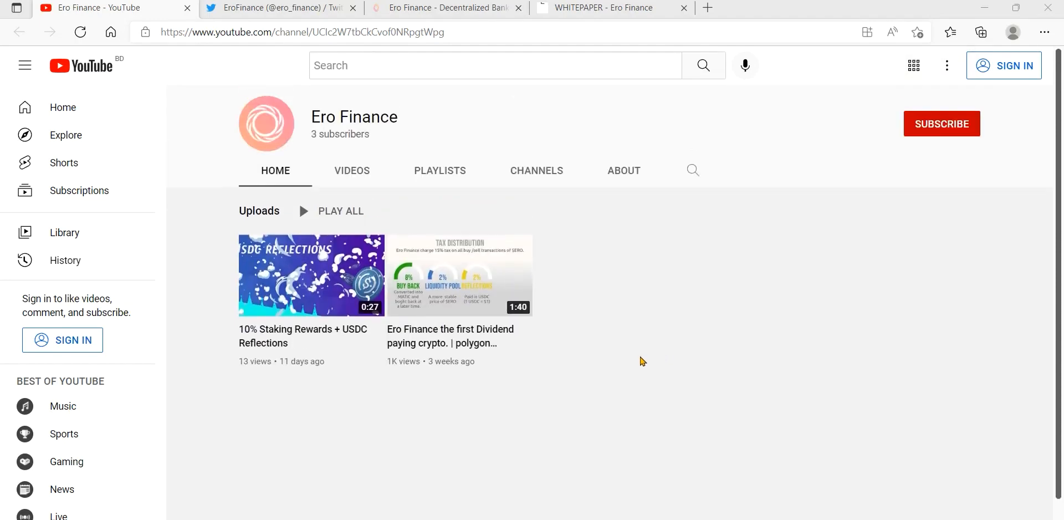
- Bring up the EroFinance Twitter profile and reveal its pinned Mar 12 presale tweet
{"action": "left_click", "coordinate": [278, 8]}
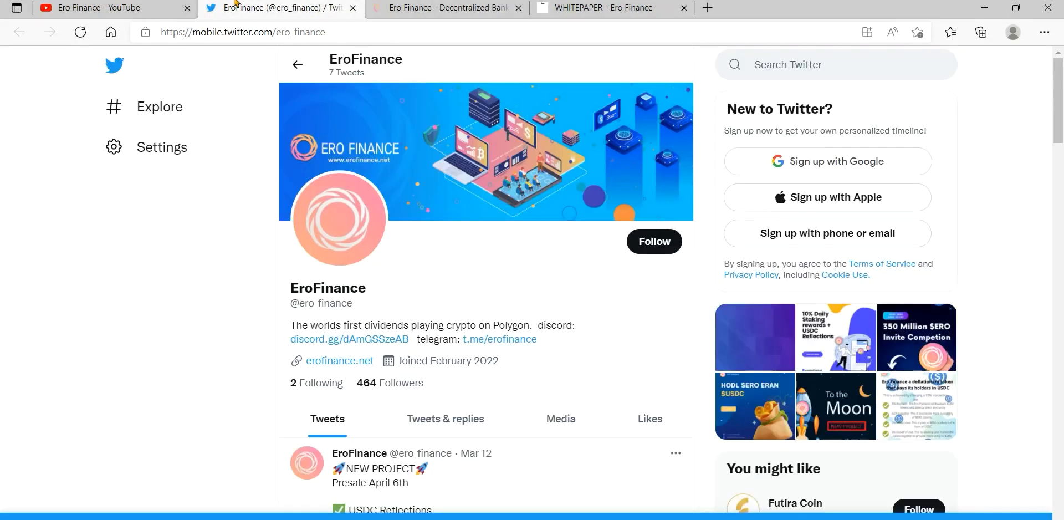
{"action": "mouse_move", "coordinate": [499, 340]}
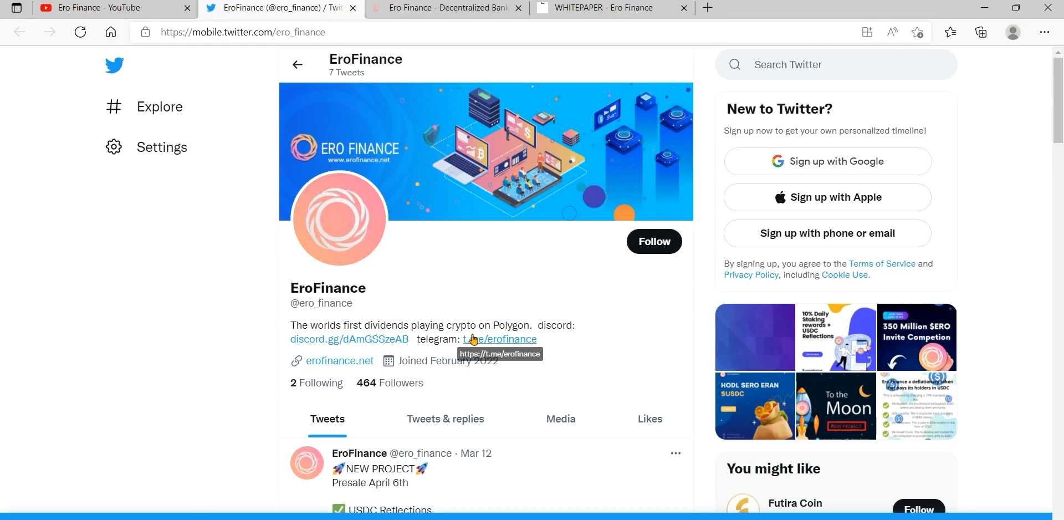
{"action": "scroll", "scroll_direction": "down", "scroll_amount": 3}
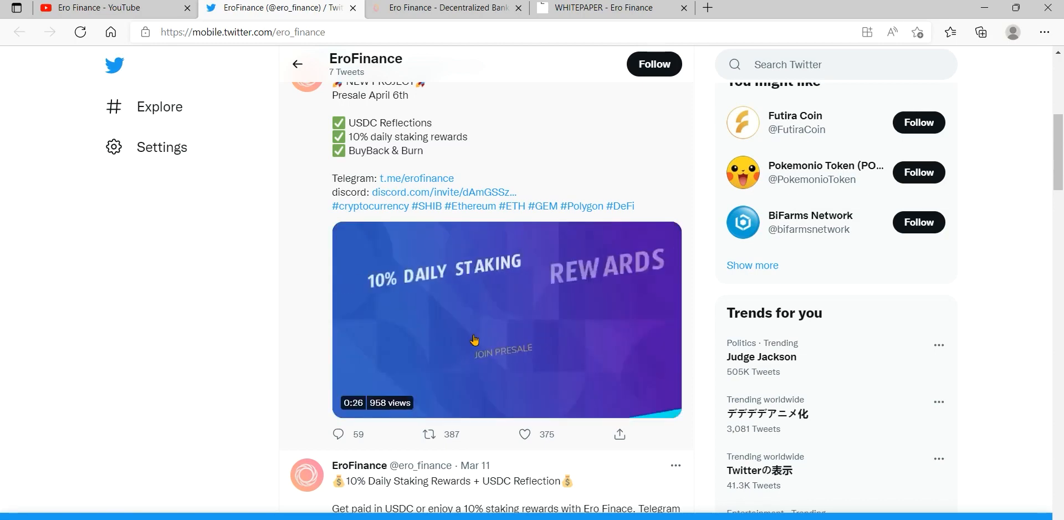
- Scroll the feed past the staking-rewards tweet to the Mar 10 350 Million $ERO invite competition tweet
{"action": "scroll", "scroll_direction": "down", "scroll_amount": 3}
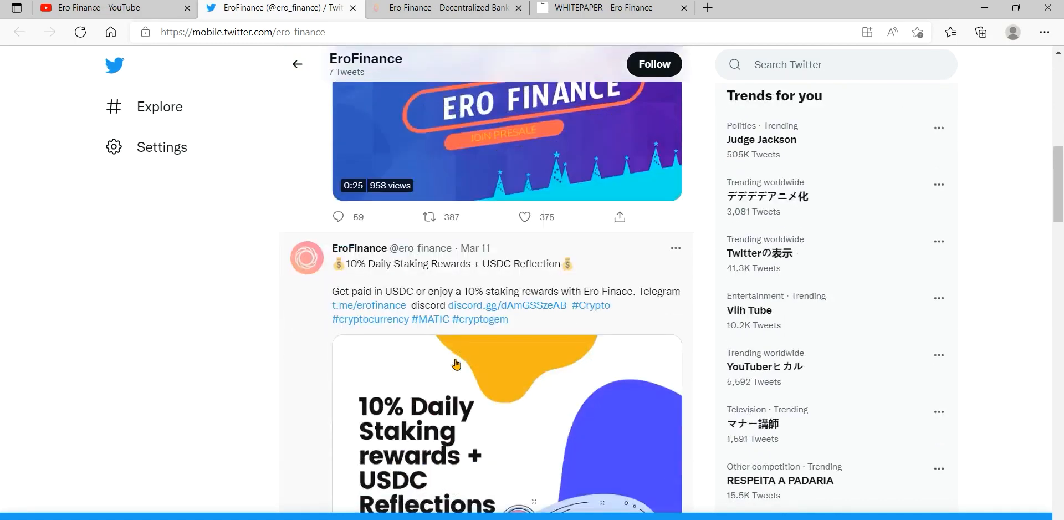
{"action": "scroll", "scroll_direction": "down", "scroll_amount": 3}
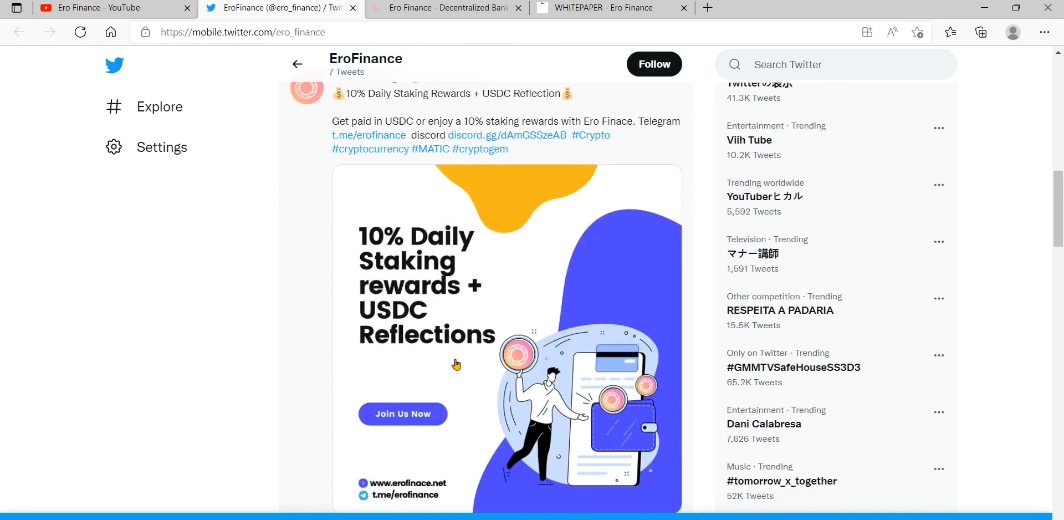
{"action": "scroll", "scroll_direction": "down", "scroll_amount": 3}
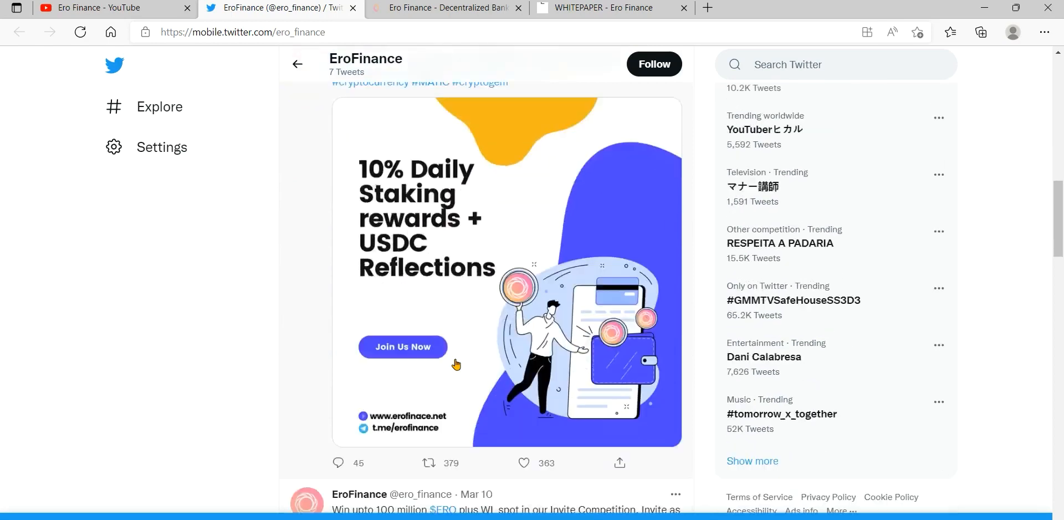
{"action": "scroll", "scroll_direction": "down", "scroll_amount": 3}
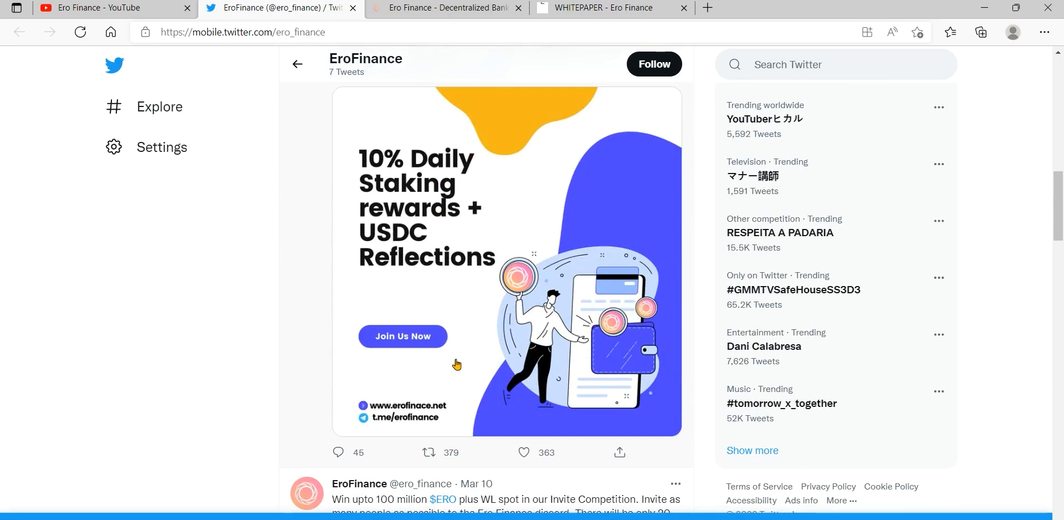
{"action": "scroll", "scroll_direction": "down", "scroll_amount": 3}
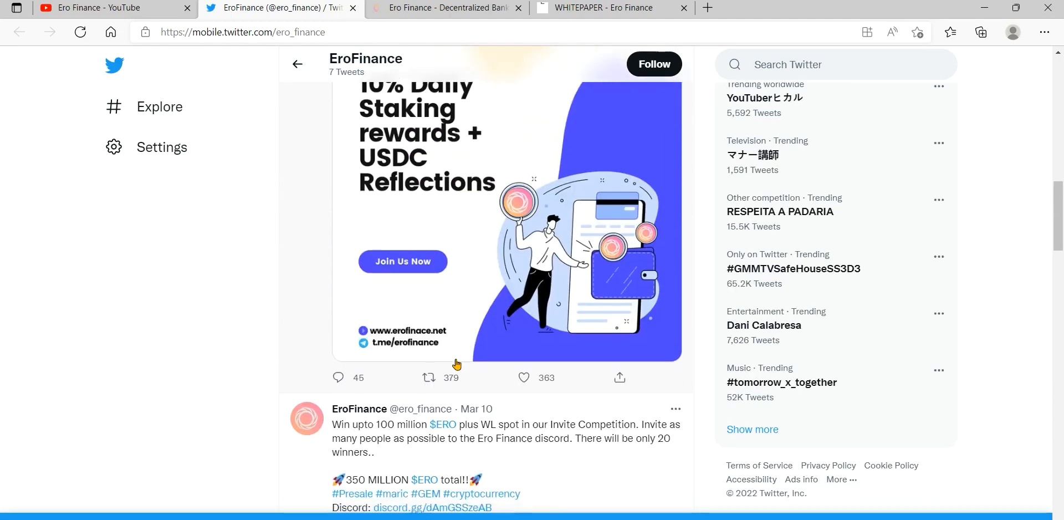
{"action": "scroll", "scroll_direction": "down", "scroll_amount": 3}
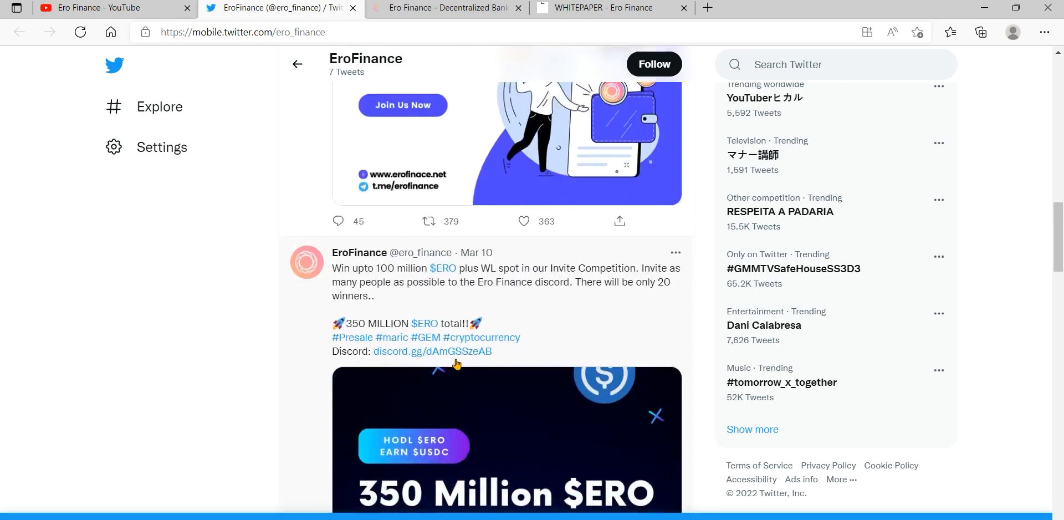
{"action": "scroll", "scroll_direction": "down", "scroll_amount": 3}
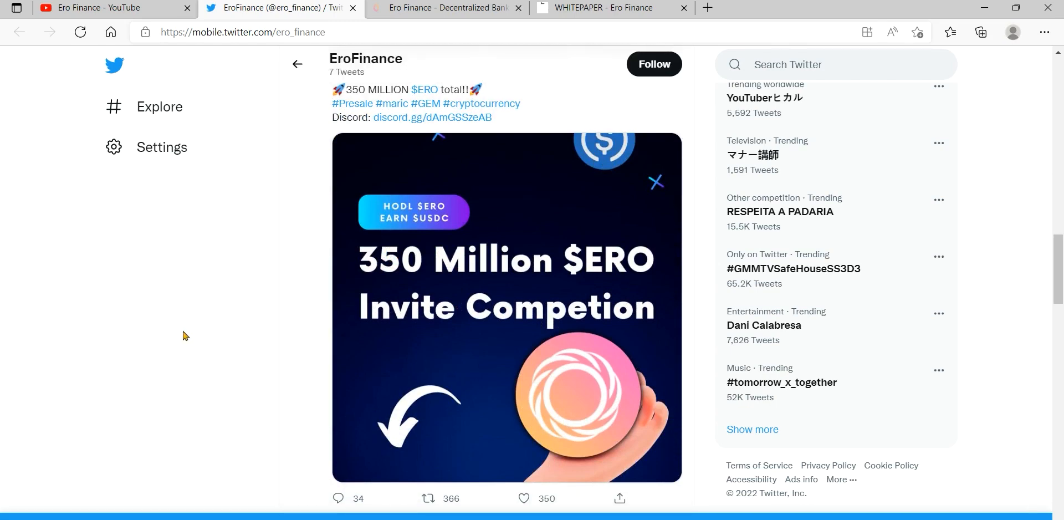
- Continue down the feed past the Mar 9 HODL and earn-USDC tweets to the Mar 6 community-building tweet
{"action": "scroll", "scroll_direction": "down", "scroll_amount": 3}
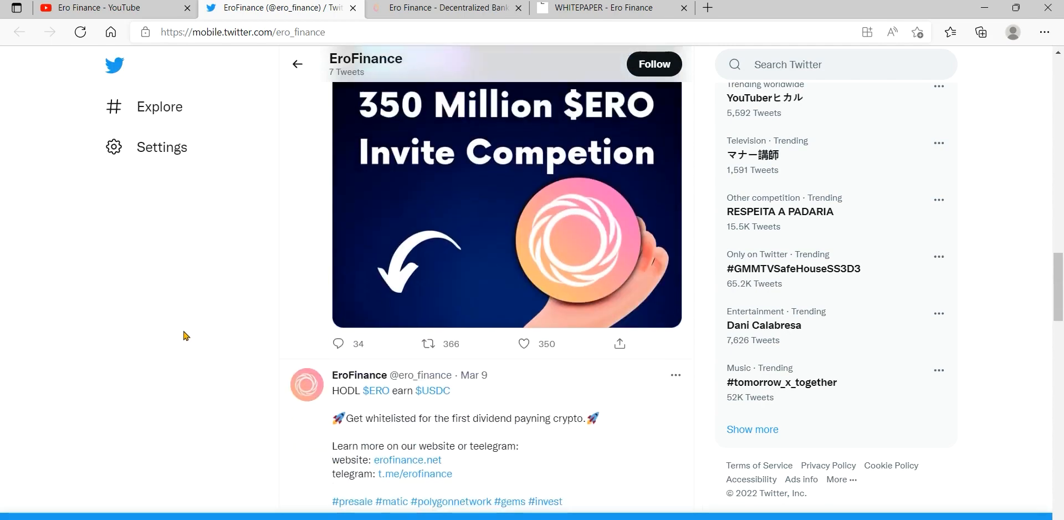
{"action": "scroll", "scroll_direction": "down", "scroll_amount": 3}
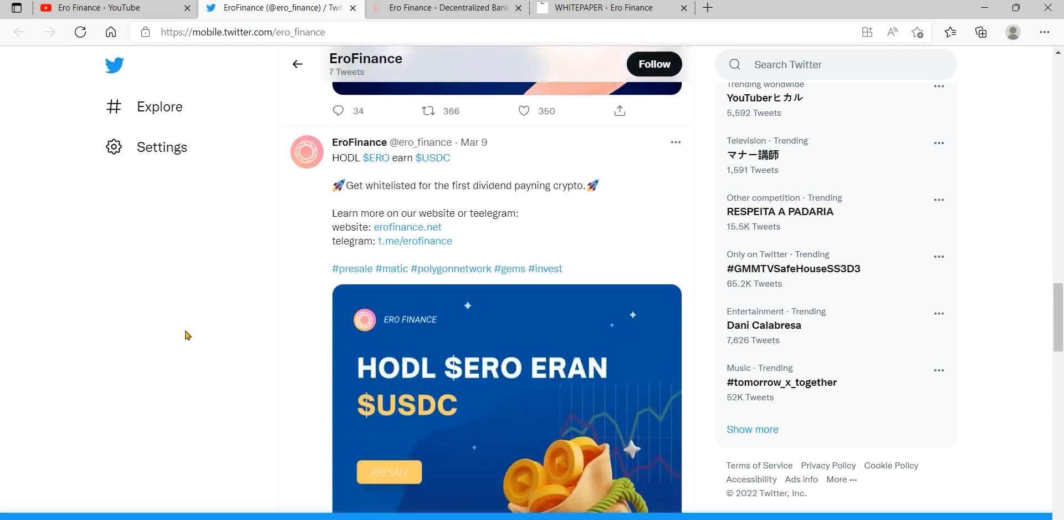
{"action": "scroll", "scroll_direction": "down", "scroll_amount": 3}
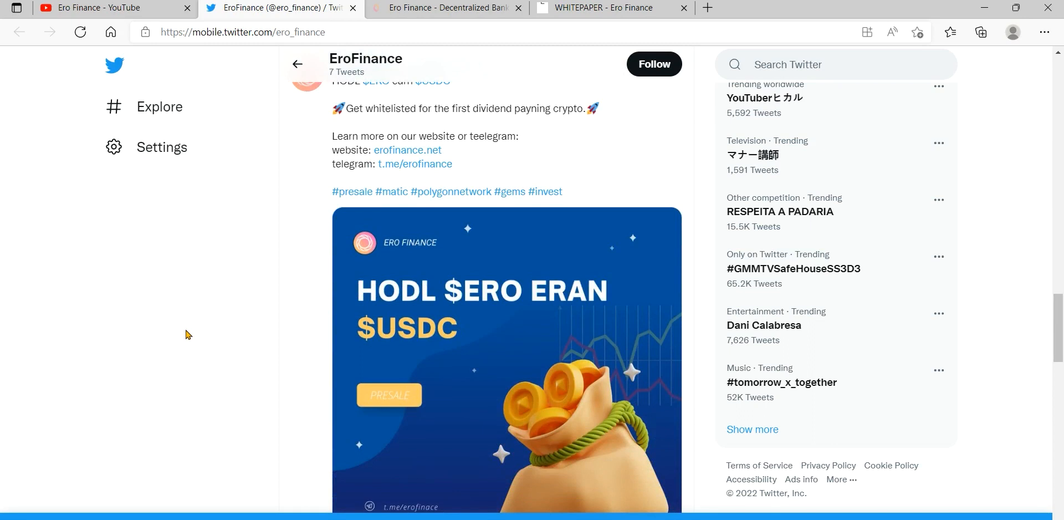
{"action": "scroll", "scroll_direction": "down", "scroll_amount": 3}
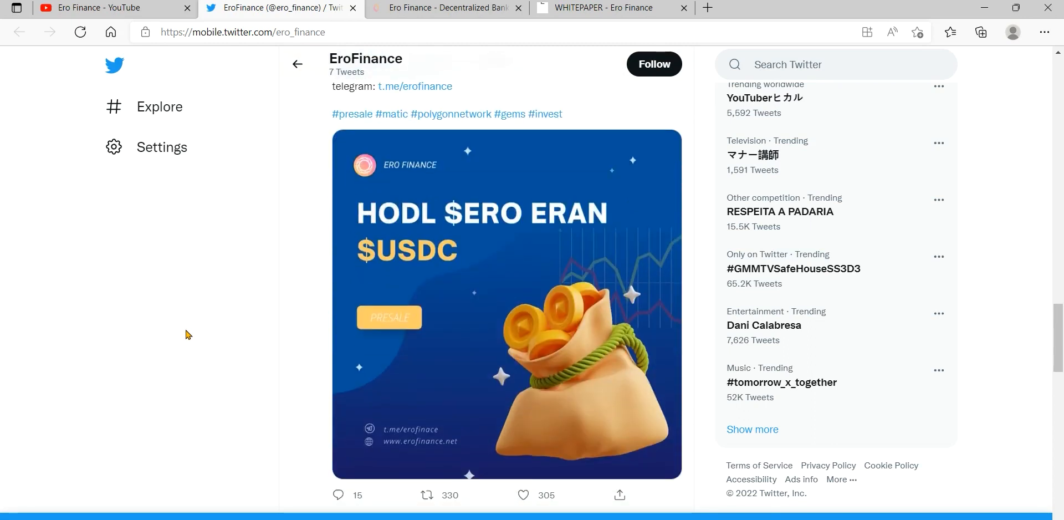
{"action": "scroll", "scroll_direction": "down", "scroll_amount": 3}
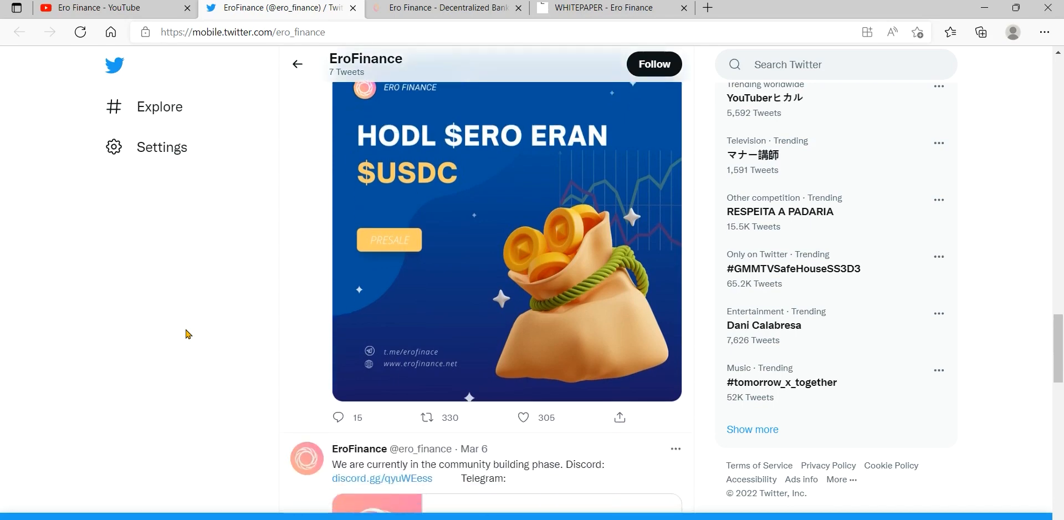
{"action": "scroll", "scroll_direction": "down", "scroll_amount": 3}
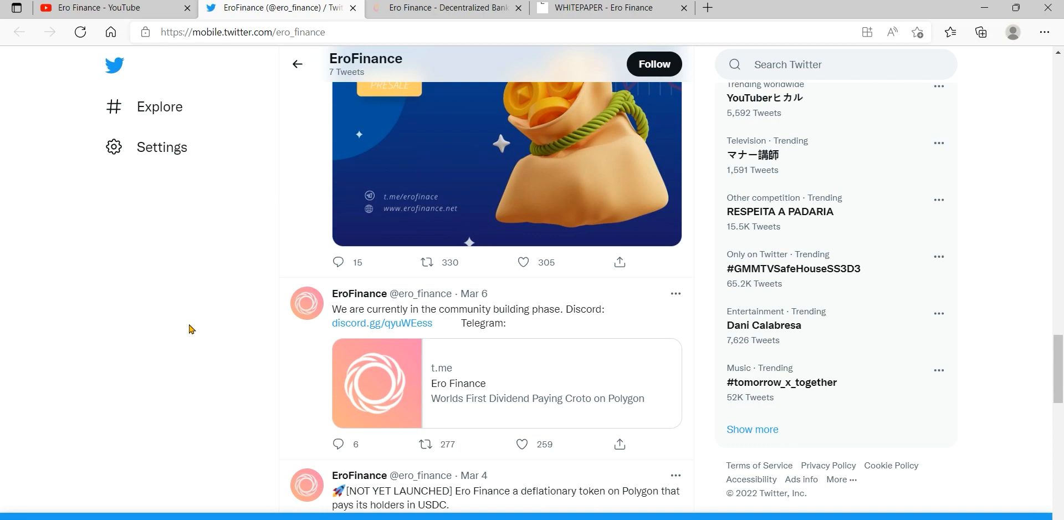
- Reach the feed's final Mar 4 To the Moon tweet, then move to the Ero Finance website
{"action": "scroll", "scroll_direction": "down", "scroll_amount": 3}
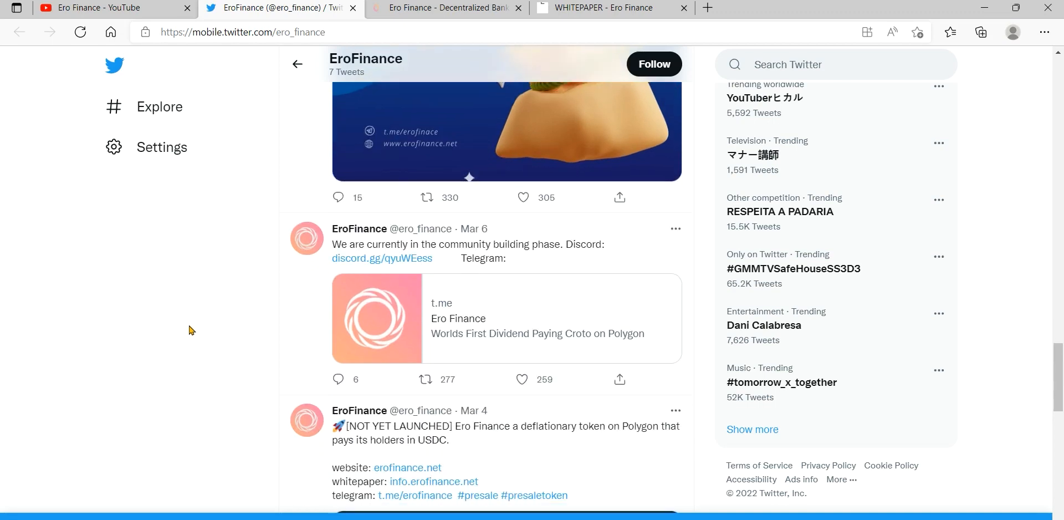
{"action": "scroll", "scroll_direction": "down", "scroll_amount": 3}
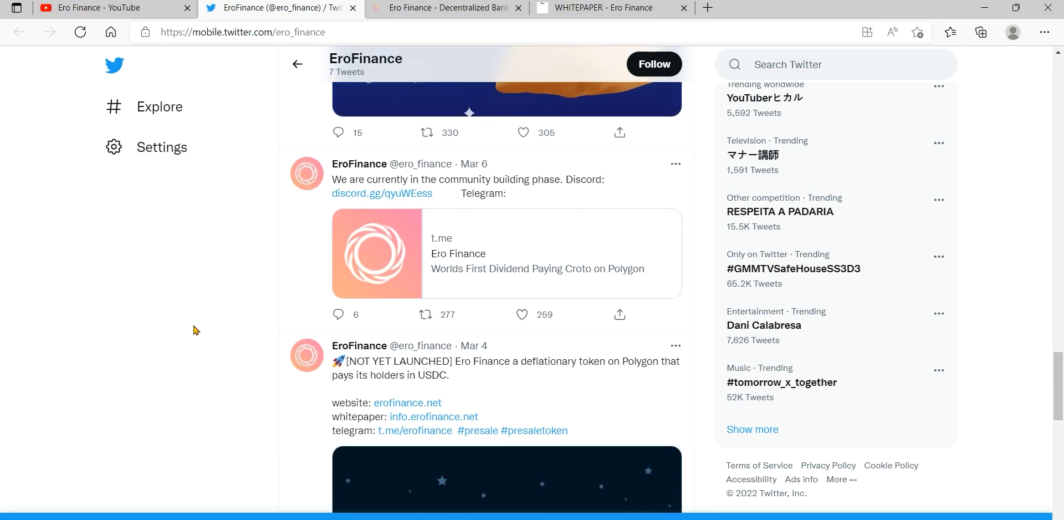
{"action": "scroll", "scroll_direction": "down", "scroll_amount": 3}
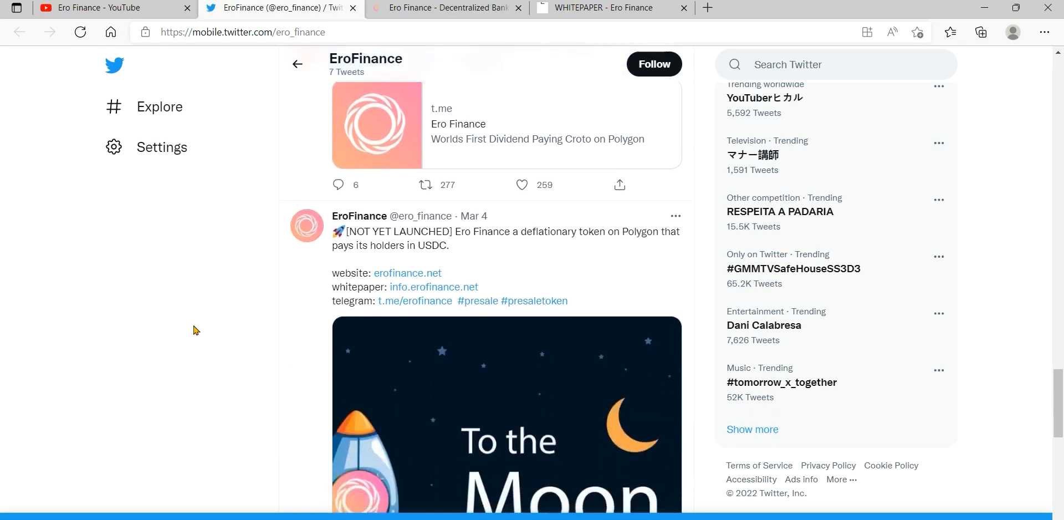
{"action": "scroll", "scroll_direction": "down", "scroll_amount": 3}
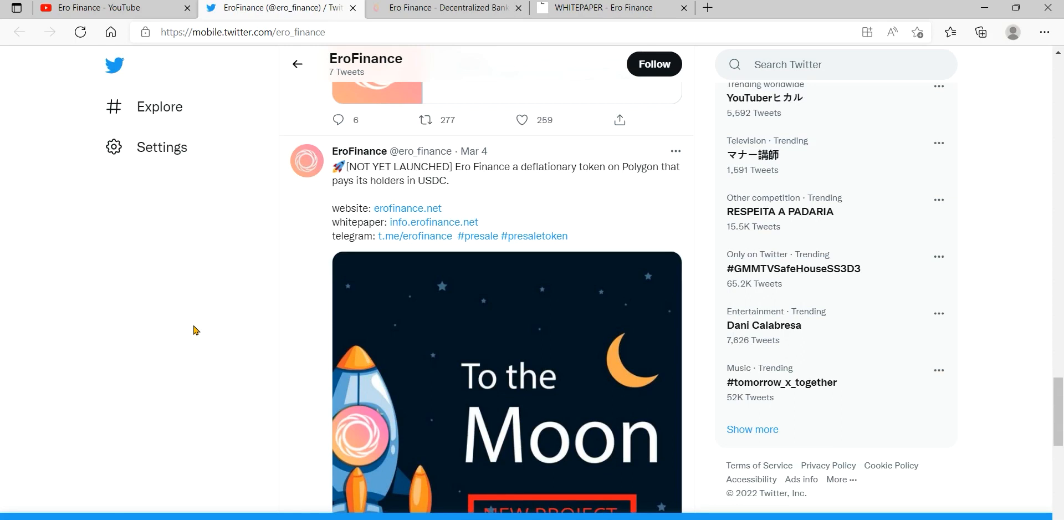
{"action": "scroll", "scroll_direction": "down", "scroll_amount": 3}
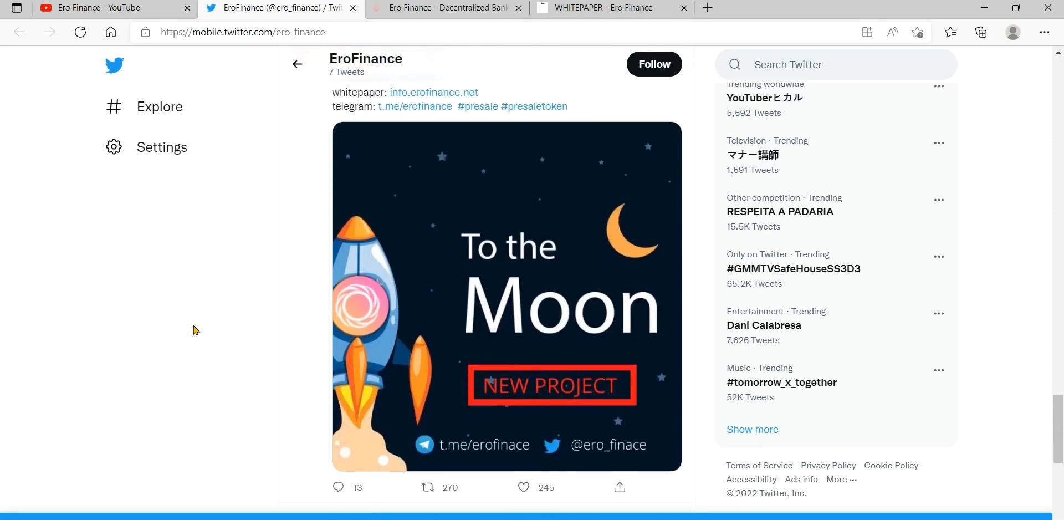
{"action": "scroll", "scroll_direction": "down", "scroll_amount": 3}
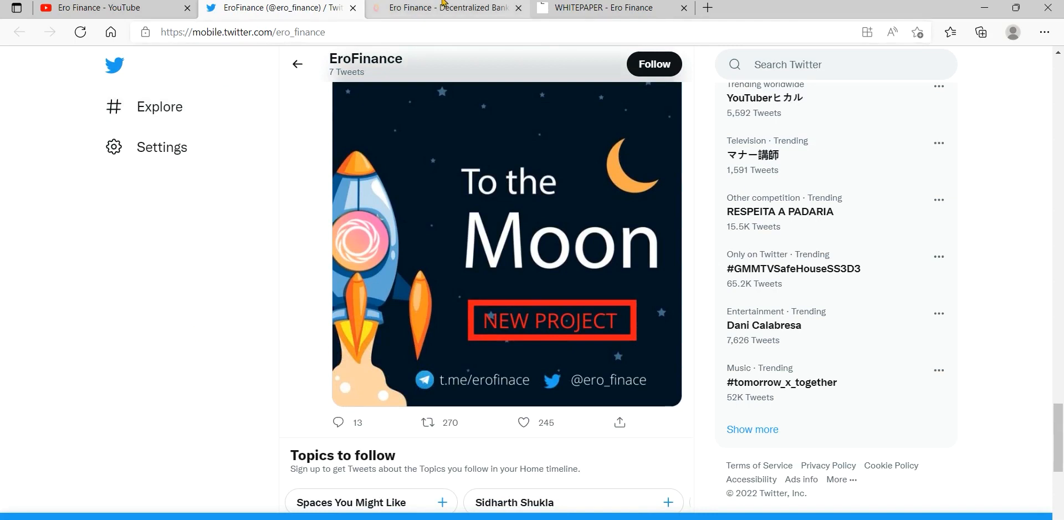
{"action": "left_click", "coordinate": [446, 8]}
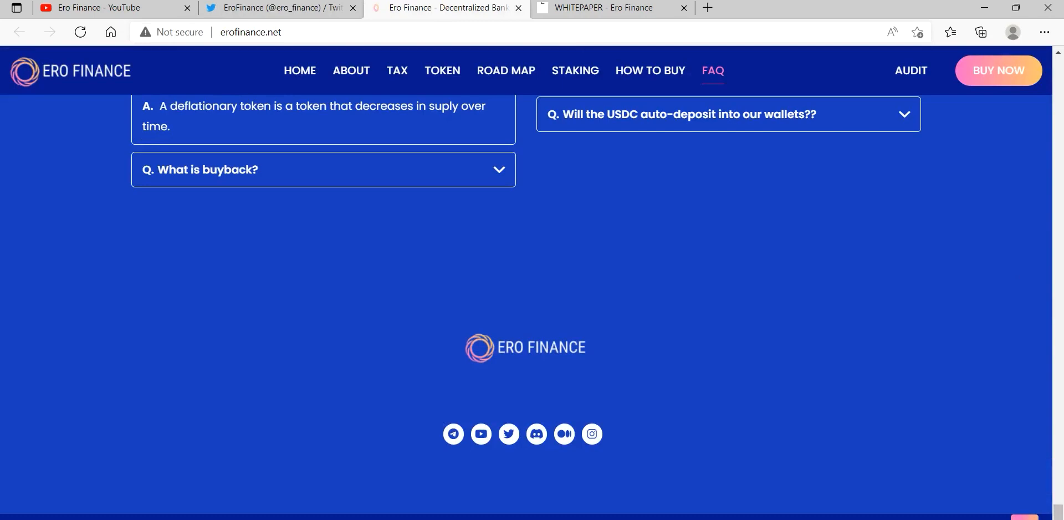
- Jump to the site's roadmap and scroll through the staking section below it
{"action": "scroll", "scroll_direction": "up", "scroll_amount": 3}
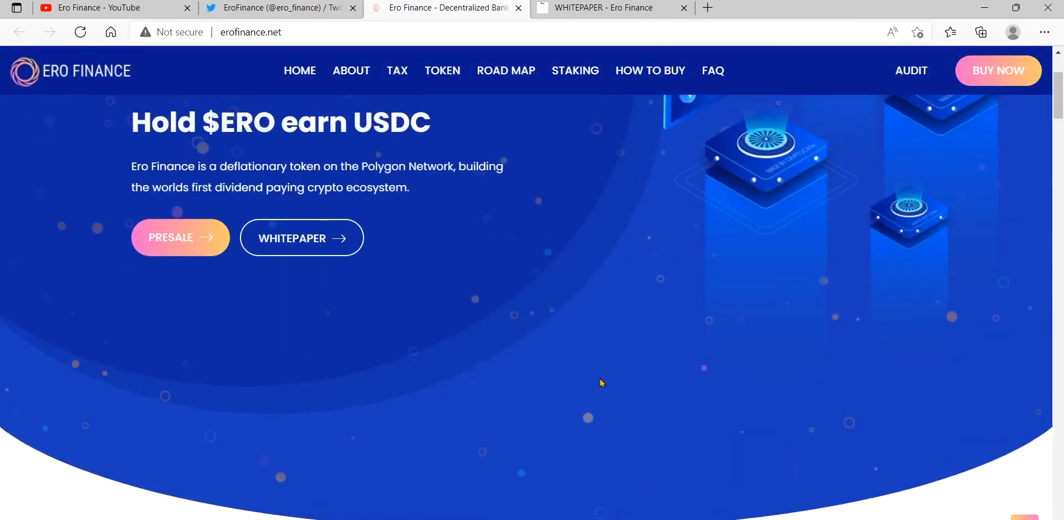
{"action": "scroll", "scroll_direction": "down", "scroll_amount": 3}
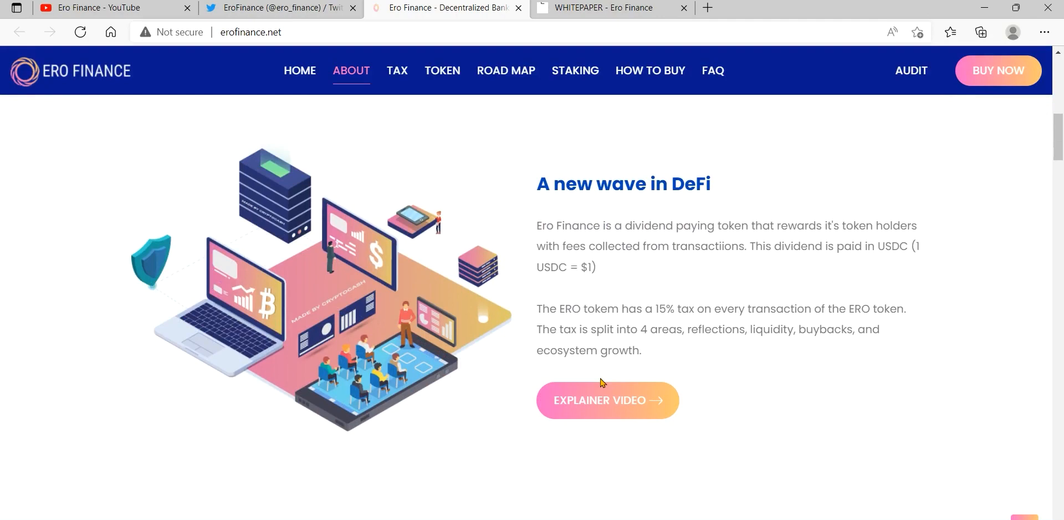
{"action": "mouse_move", "coordinate": [610, 368]}
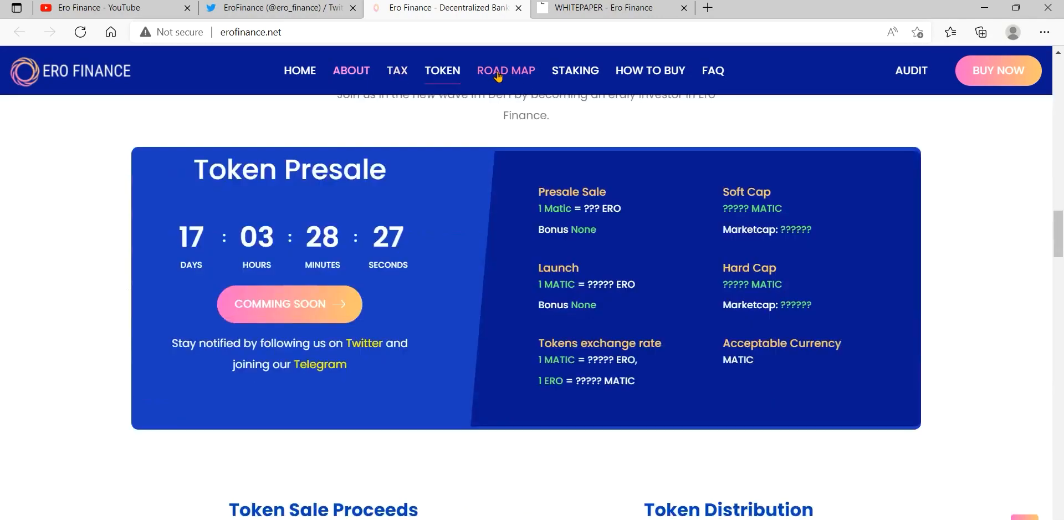
{"action": "left_click", "coordinate": [505, 71]}
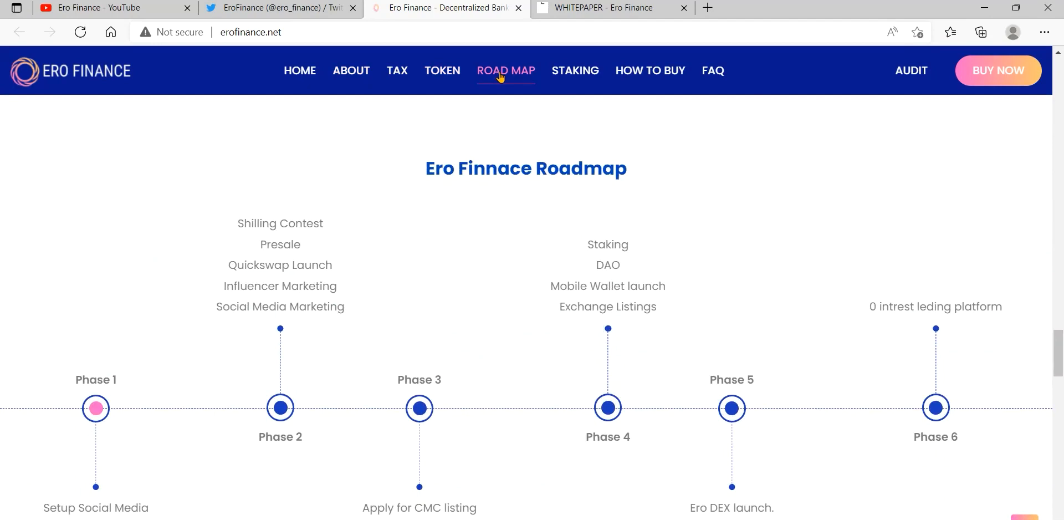
{"action": "scroll", "scroll_direction": "down", "scroll_amount": 3}
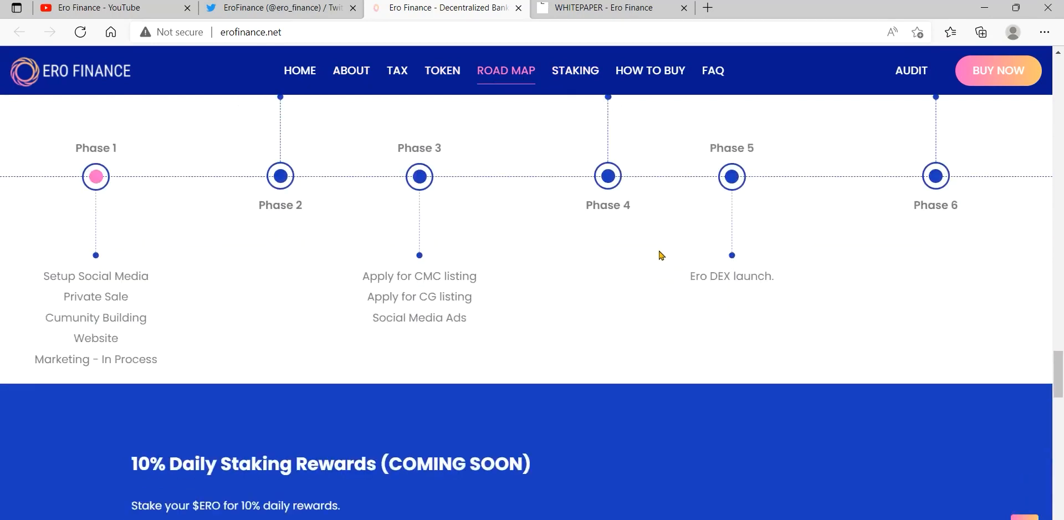
{"action": "scroll", "scroll_direction": "down", "scroll_amount": 3}
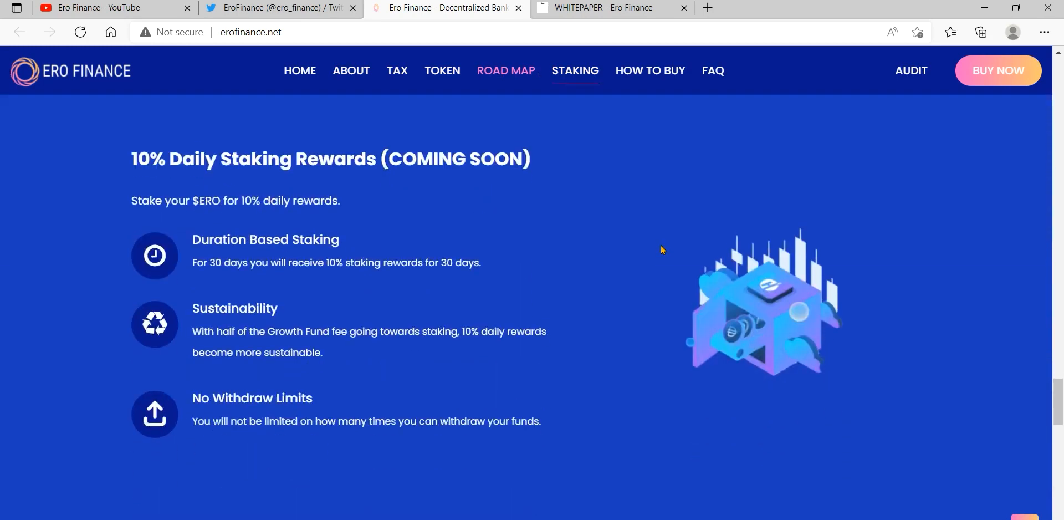
{"action": "scroll", "scroll_direction": "down", "scroll_amount": 3}
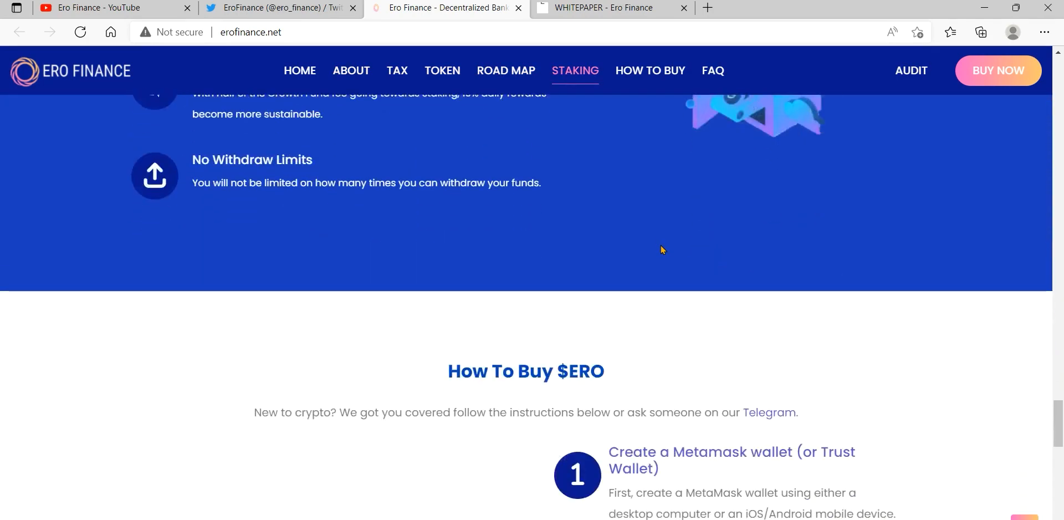
- Review the How To Buy guide and FAQ answers, ending back at the 'Hold $ERO earn USDC' hero
{"action": "left_click", "coordinate": [650, 71]}
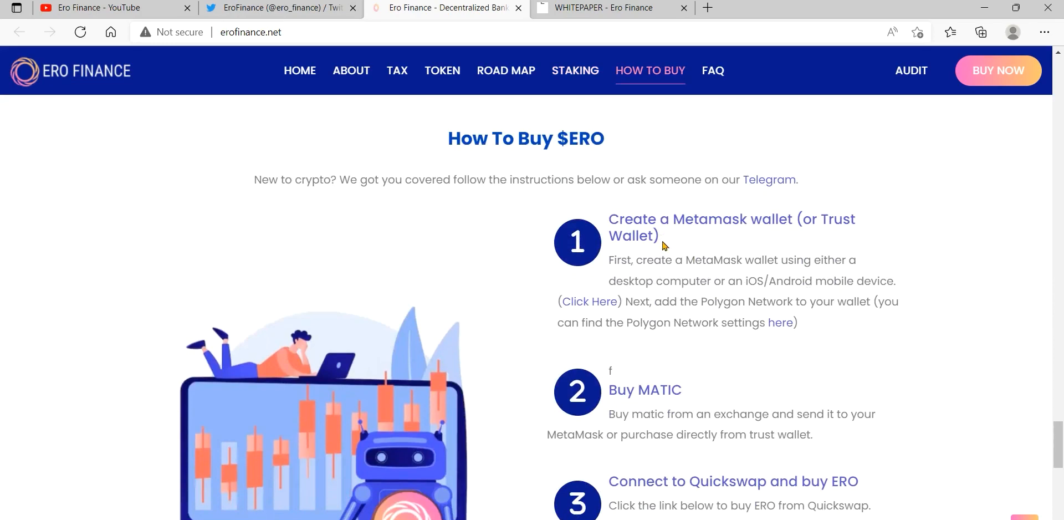
{"action": "scroll", "scroll_direction": "down", "scroll_amount": 3}
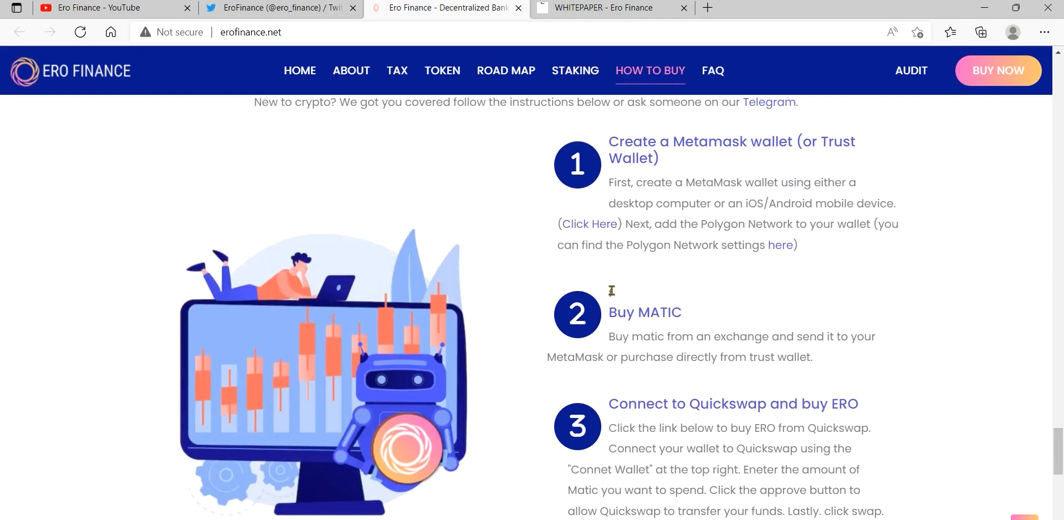
{"action": "mouse_move", "coordinate": [610, 290]}
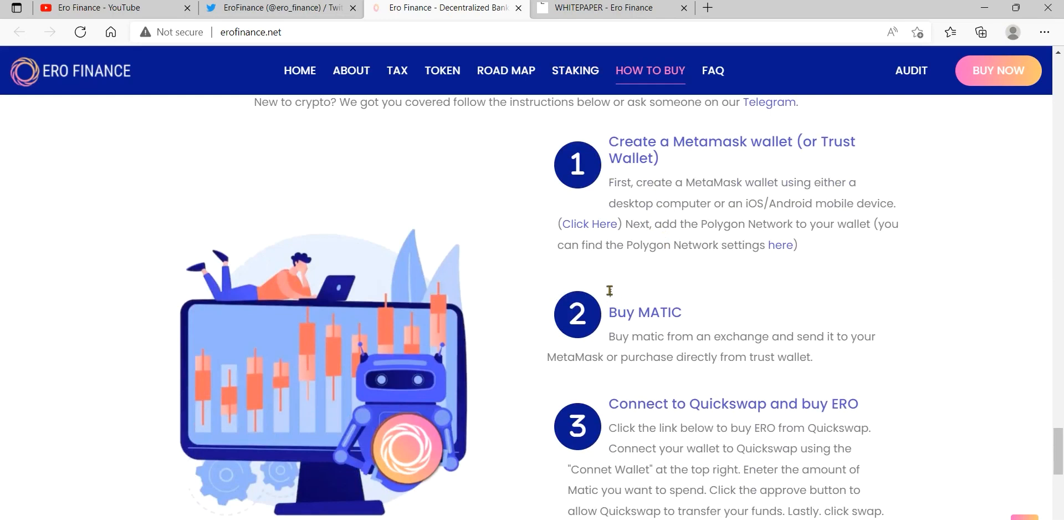
{"action": "scroll", "scroll_direction": "down", "scroll_amount": 3}
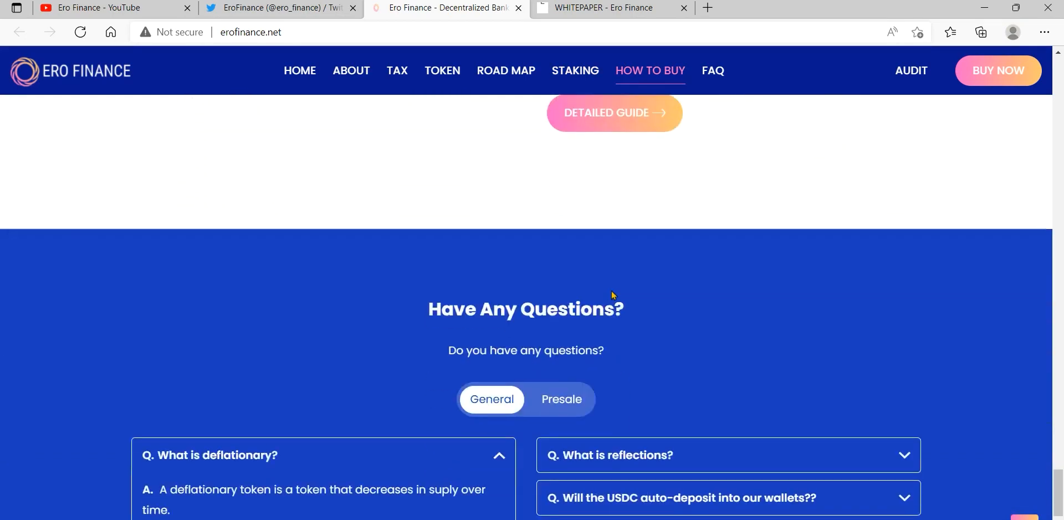
{"action": "scroll", "scroll_direction": "down", "scroll_amount": 3}
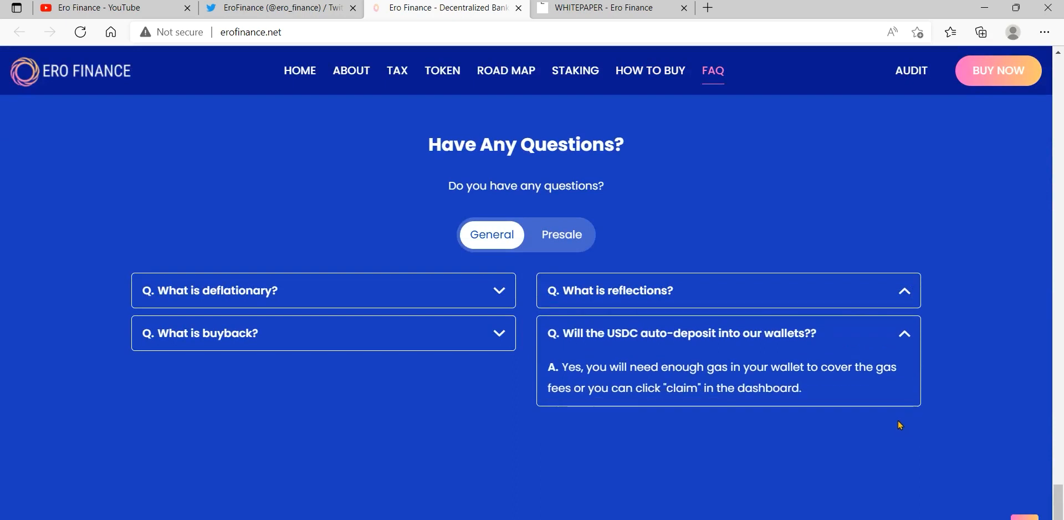
{"action": "scroll", "scroll_direction": "down", "scroll_amount": 3}
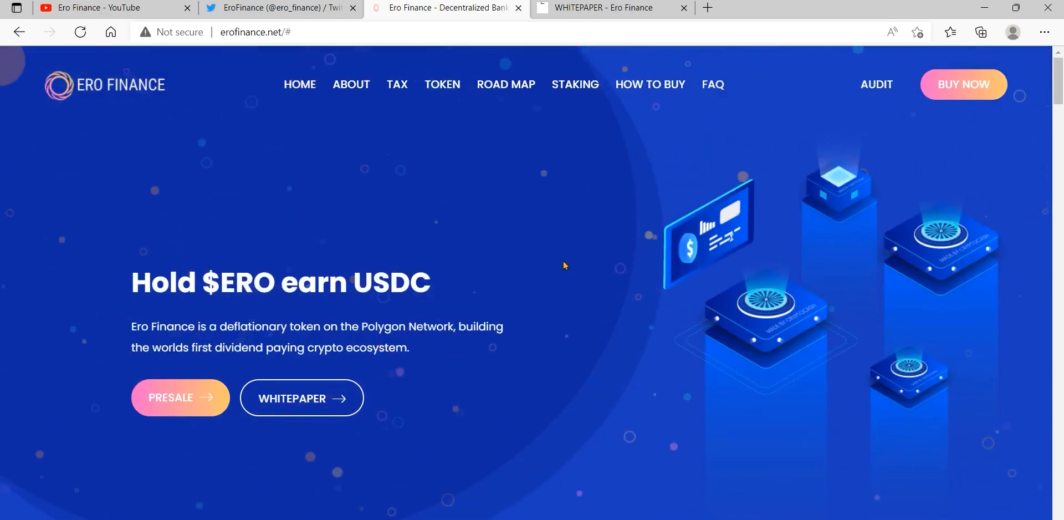
- Go through the About, Tax and Token nav sections to the presale charts
{"action": "scroll", "scroll_direction": "down", "scroll_amount": 3}
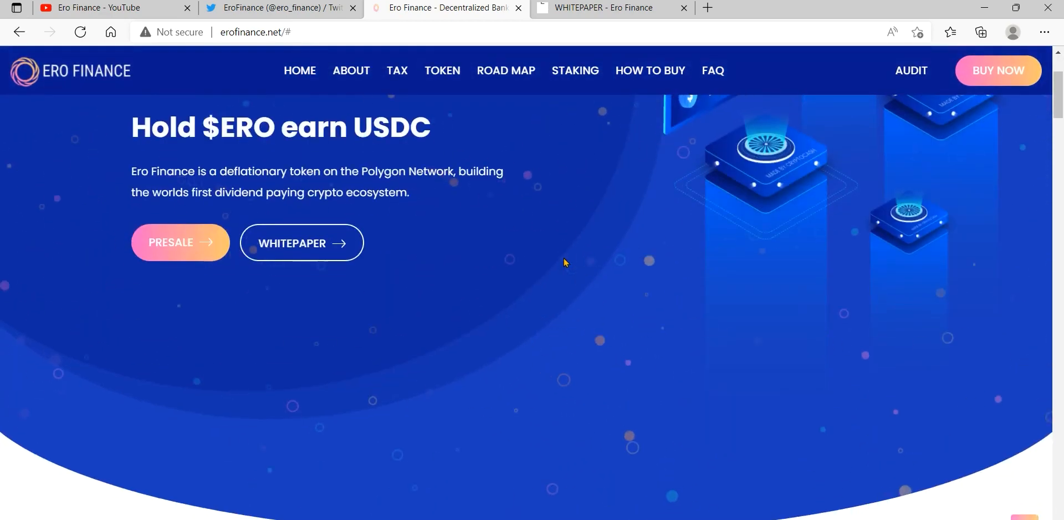
{"action": "scroll", "scroll_direction": "down", "scroll_amount": 3}
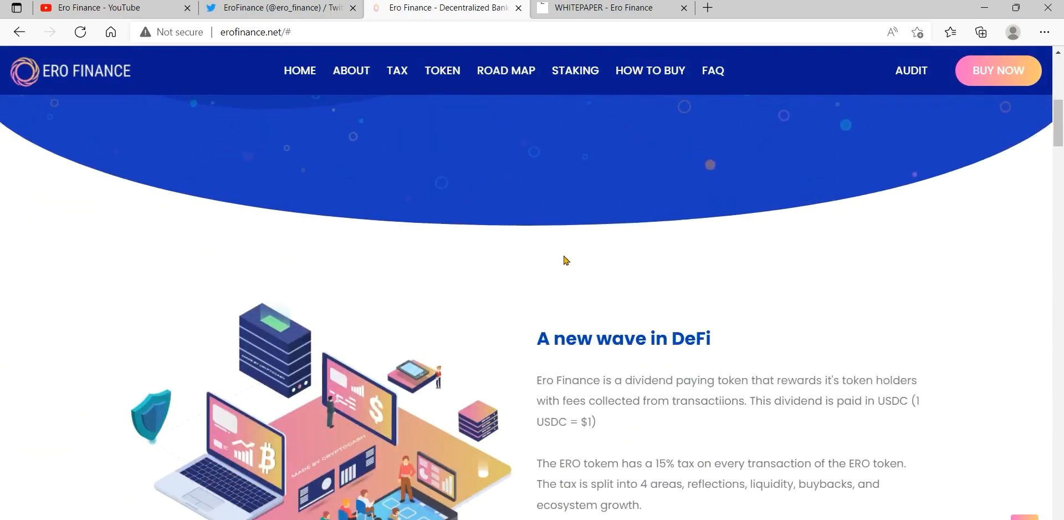
{"action": "left_click", "coordinate": [351, 71]}
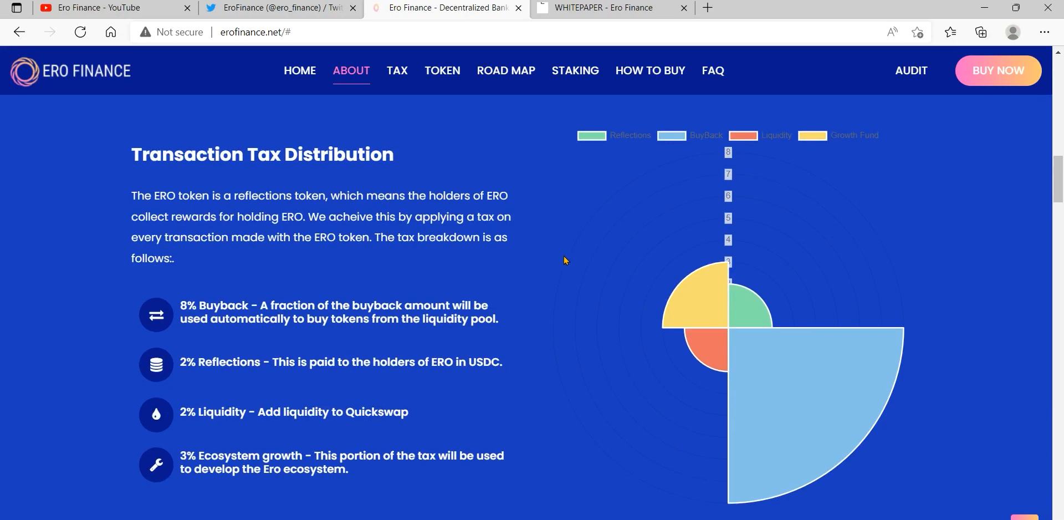
{"action": "left_click", "coordinate": [397, 70]}
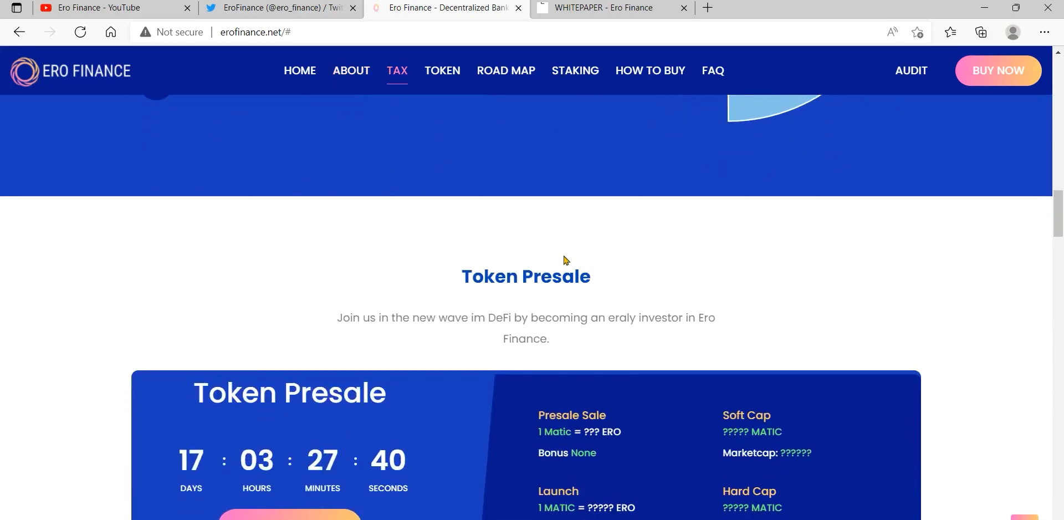
{"action": "left_click", "coordinate": [443, 69]}
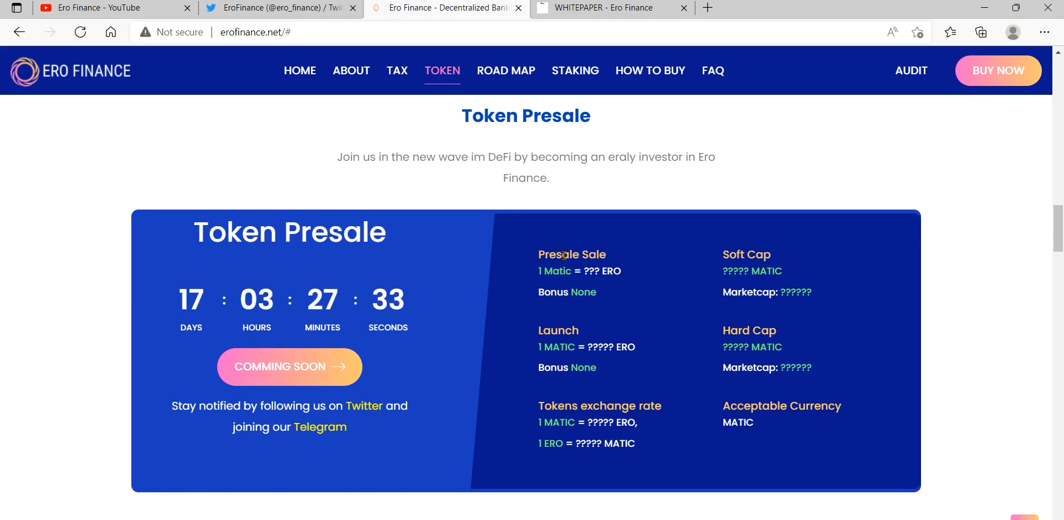
- Review the sale-proceeds, distribution charts and Ero Wallet, then show the roadmap Phases 1 to 6
{"action": "scroll", "scroll_direction": "down", "scroll_amount": 3}
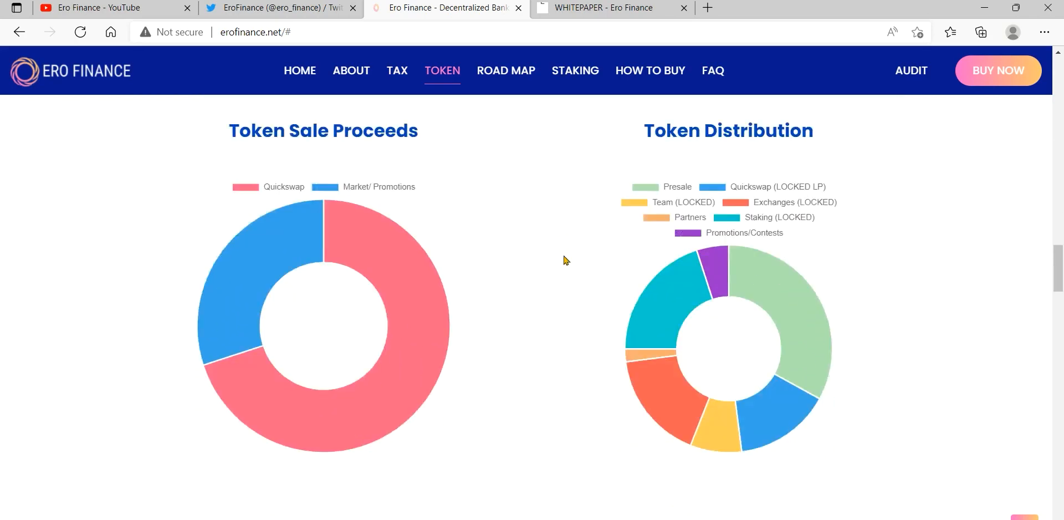
{"action": "scroll", "scroll_direction": "down", "scroll_amount": 3}
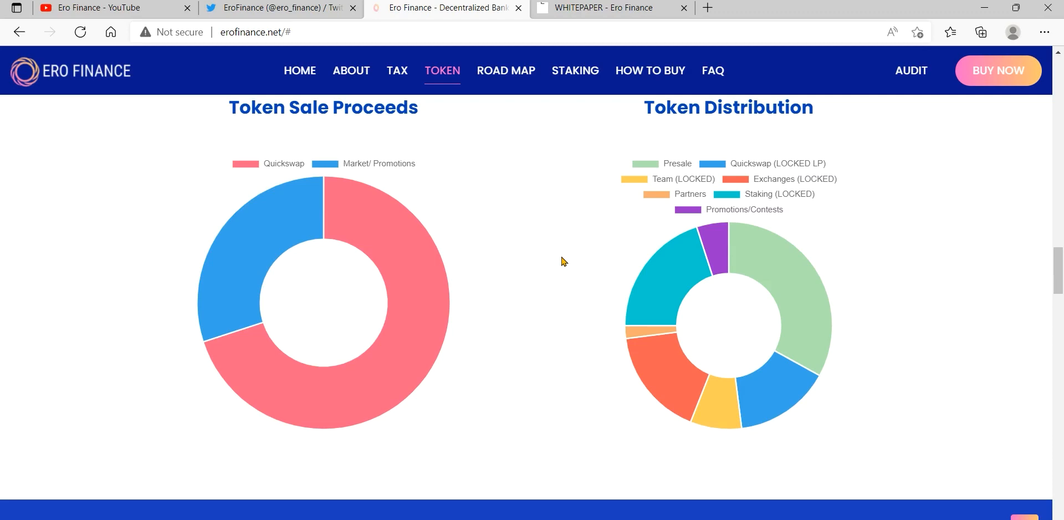
{"action": "scroll", "scroll_direction": "down", "scroll_amount": 3}
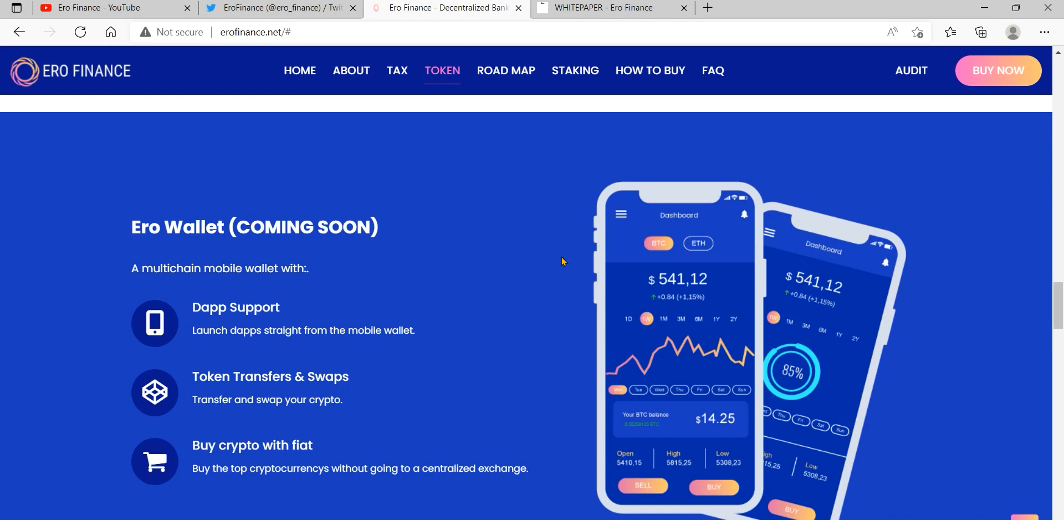
{"action": "mouse_move", "coordinate": [563, 264]}
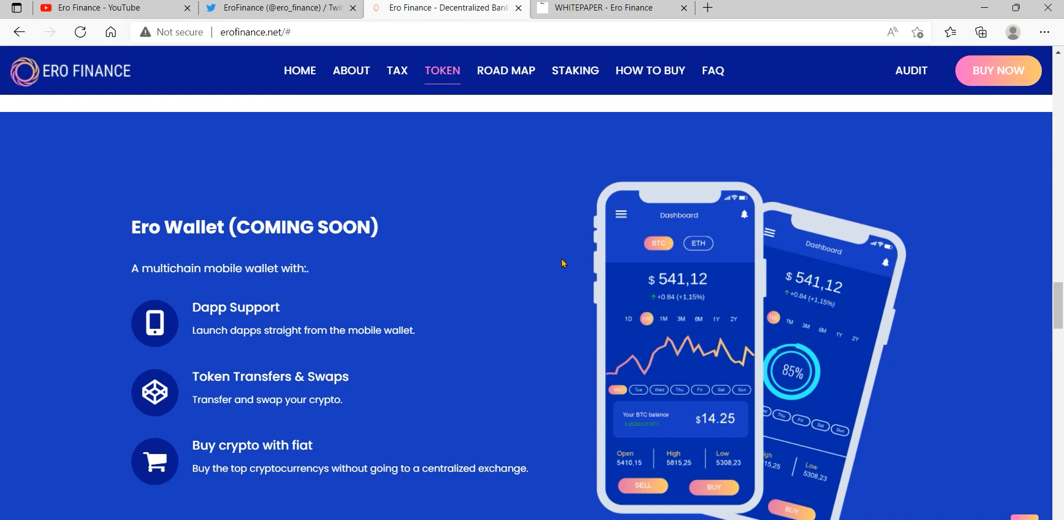
{"action": "left_click", "coordinate": [506, 71]}
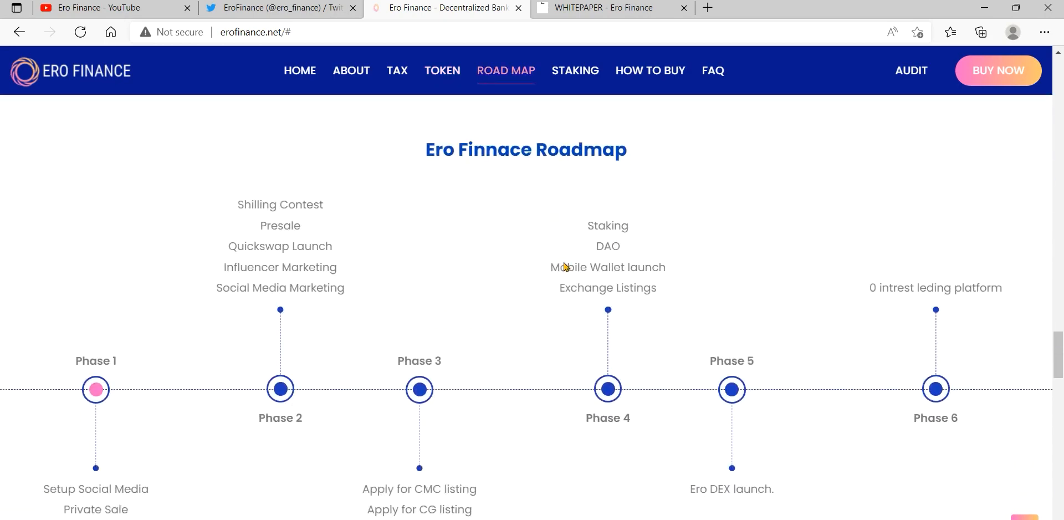
{"action": "scroll", "scroll_direction": "down", "scroll_amount": 3}
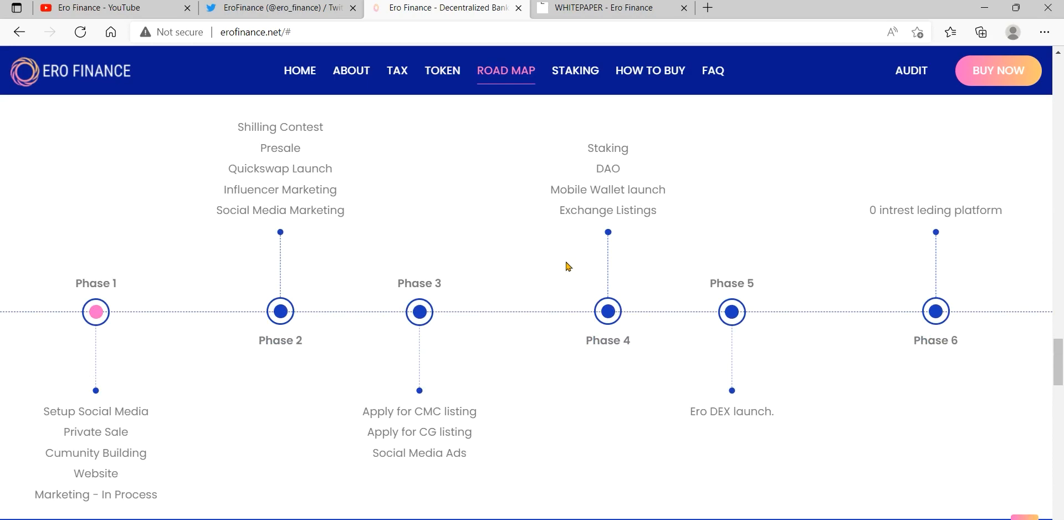
- Show the whitepaper's Overview page describing $ERO as a deflationary token with USDC rewards
{"action": "left_click", "coordinate": [603, 8]}
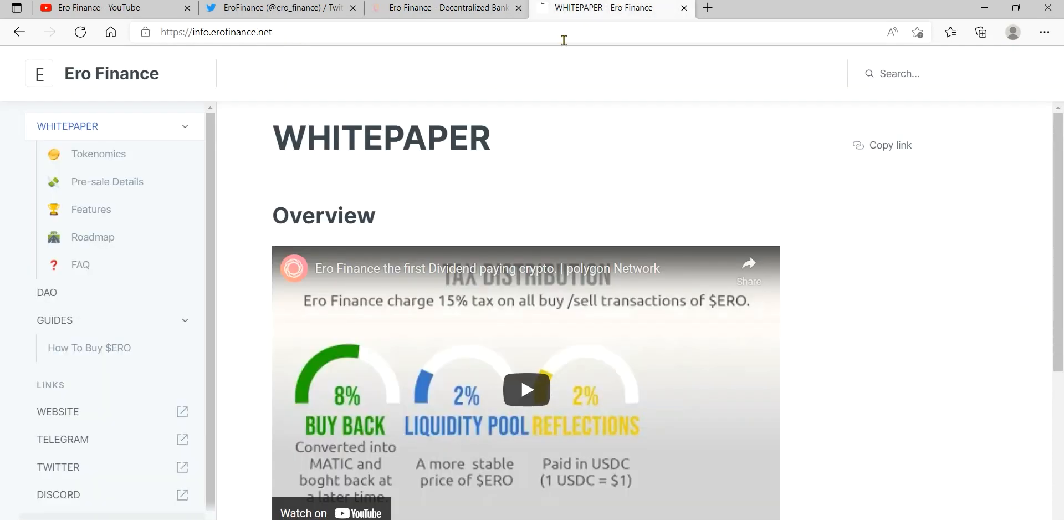
{"action": "mouse_move", "coordinate": [452, 237]}
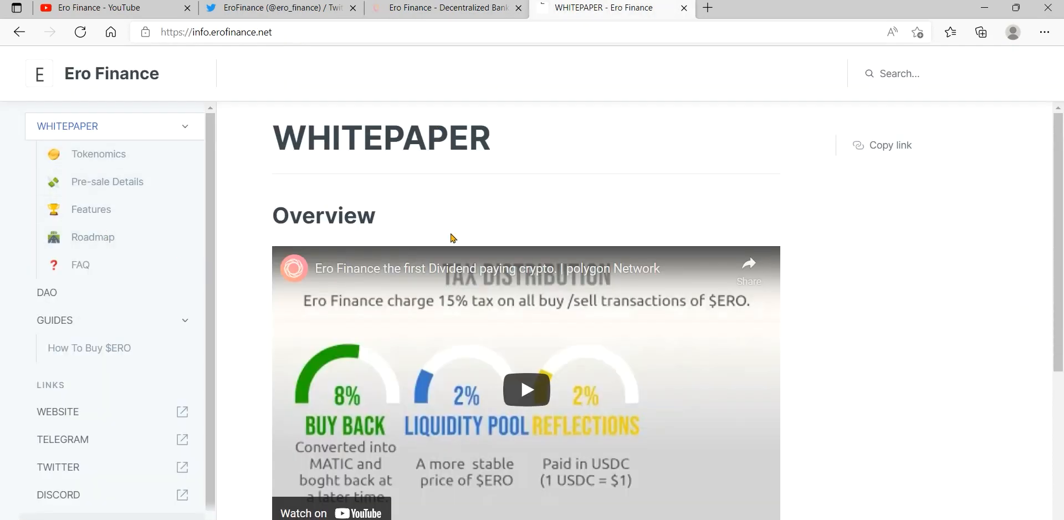
{"action": "scroll", "scroll_direction": "down", "scroll_amount": 3}
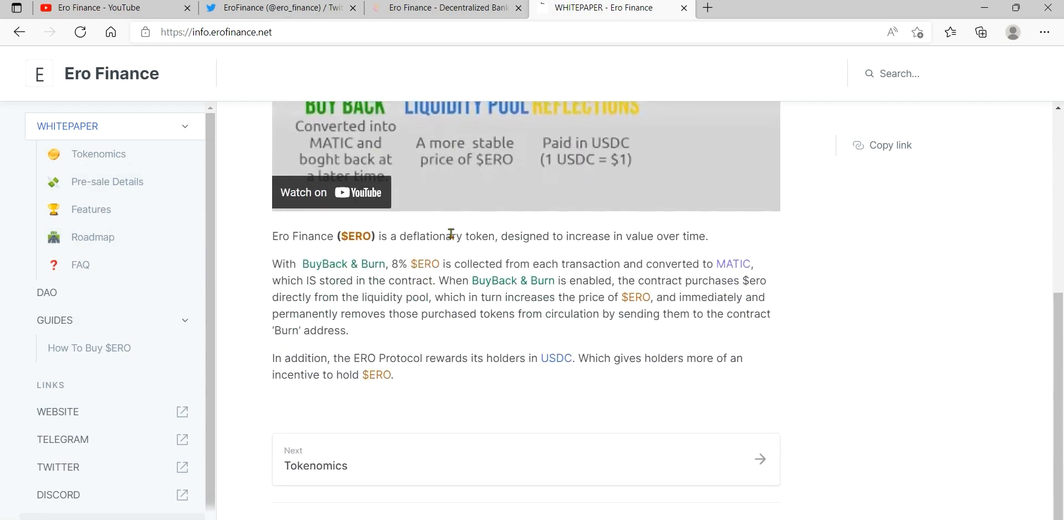
{"action": "mouse_move", "coordinate": [91, 210]}
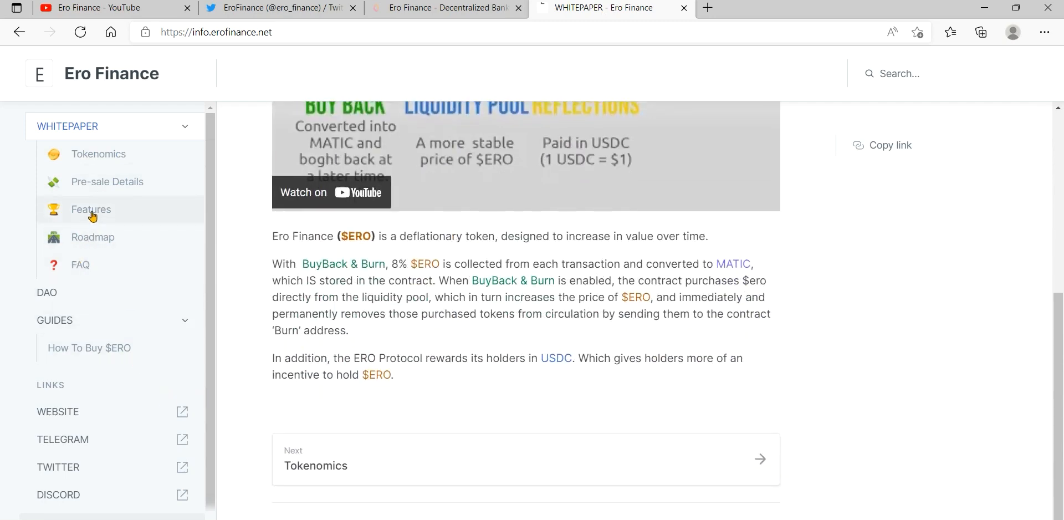